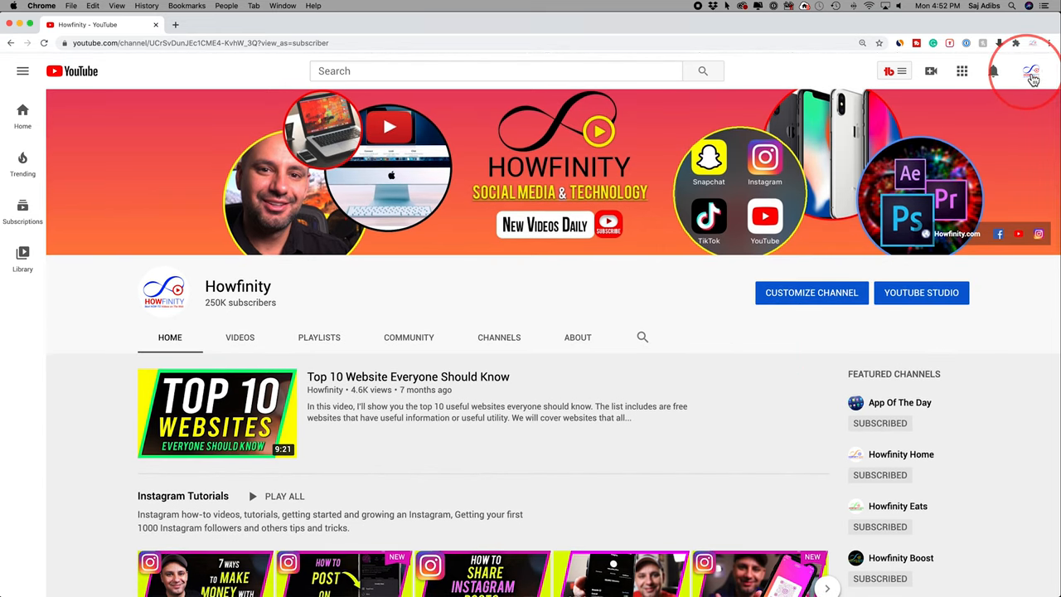
# Open YouTube Studio for the Howfinity channel from the account menu.
pyautogui.click(1032, 72)
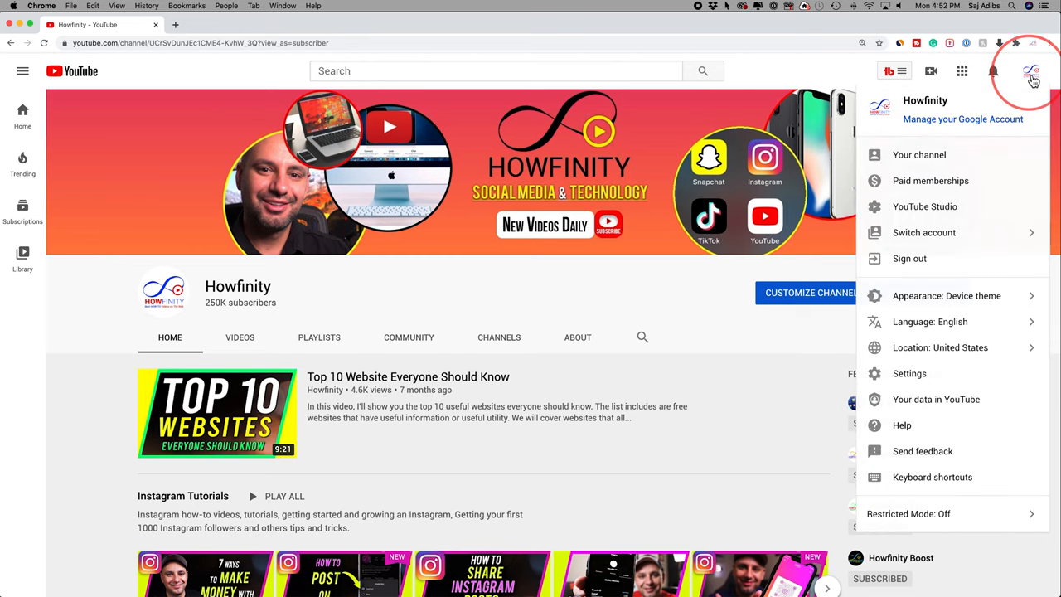
pyautogui.moveTo(924, 206)
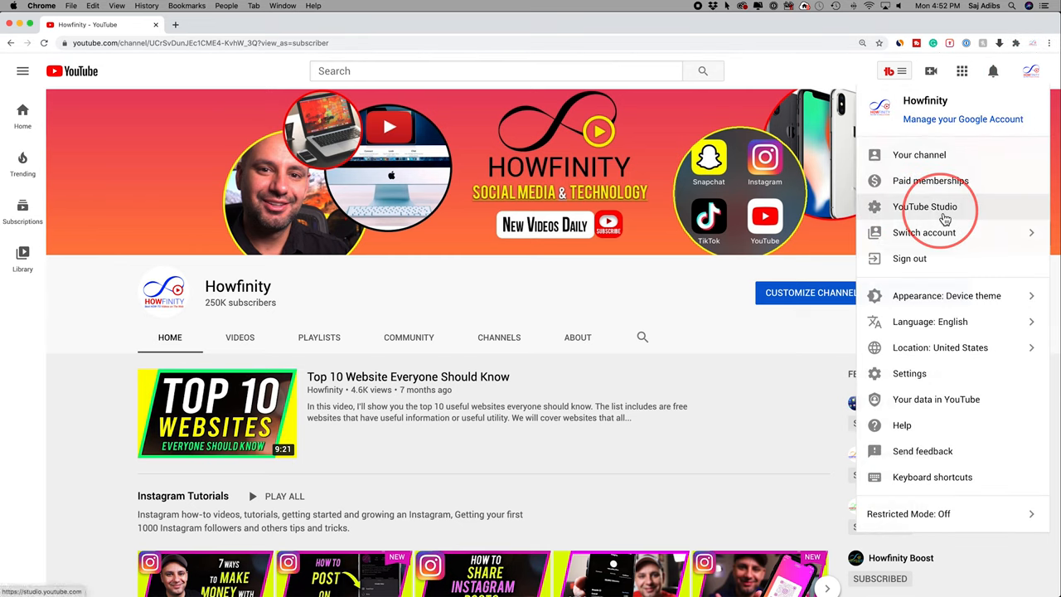
pyautogui.click(925, 206)
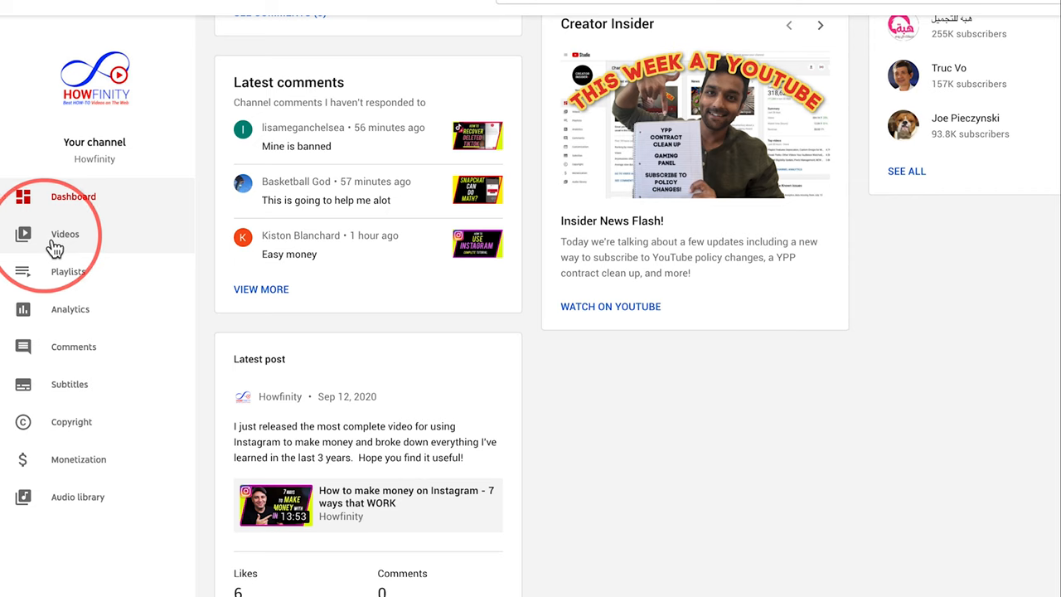
pyautogui.moveTo(95, 242)
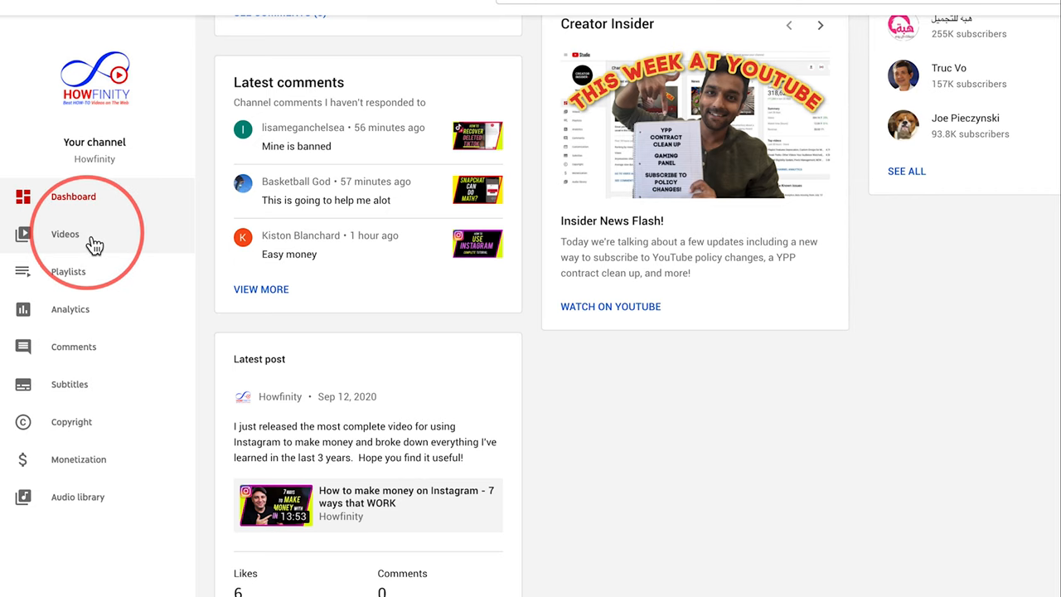
# Find the iOS 14 public beta video in the uploads list and open its details page.
pyautogui.click(65, 234)
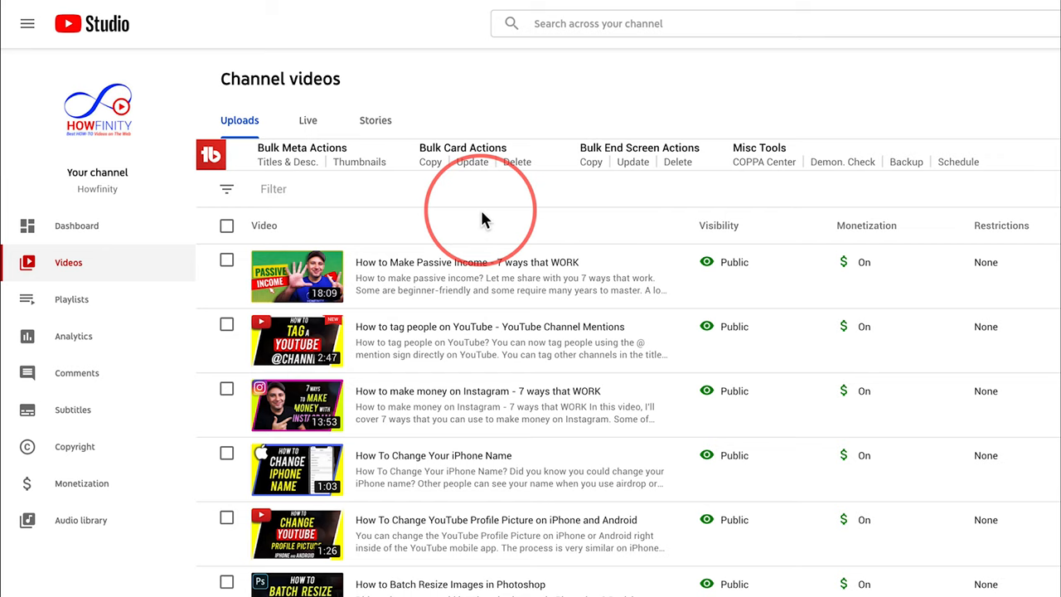
pyautogui.scroll(-3)
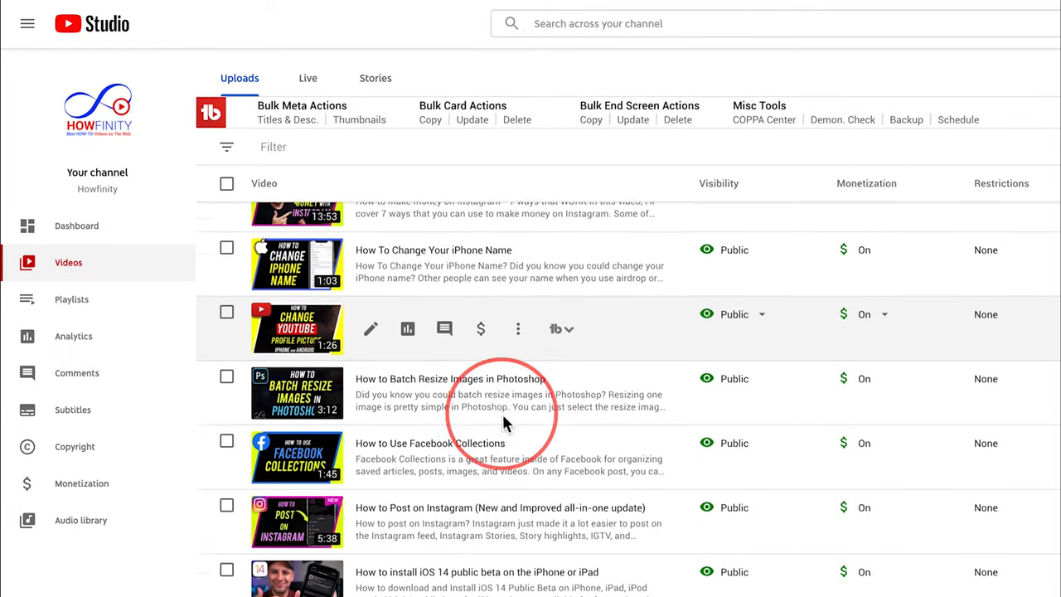
pyautogui.scroll(-3)
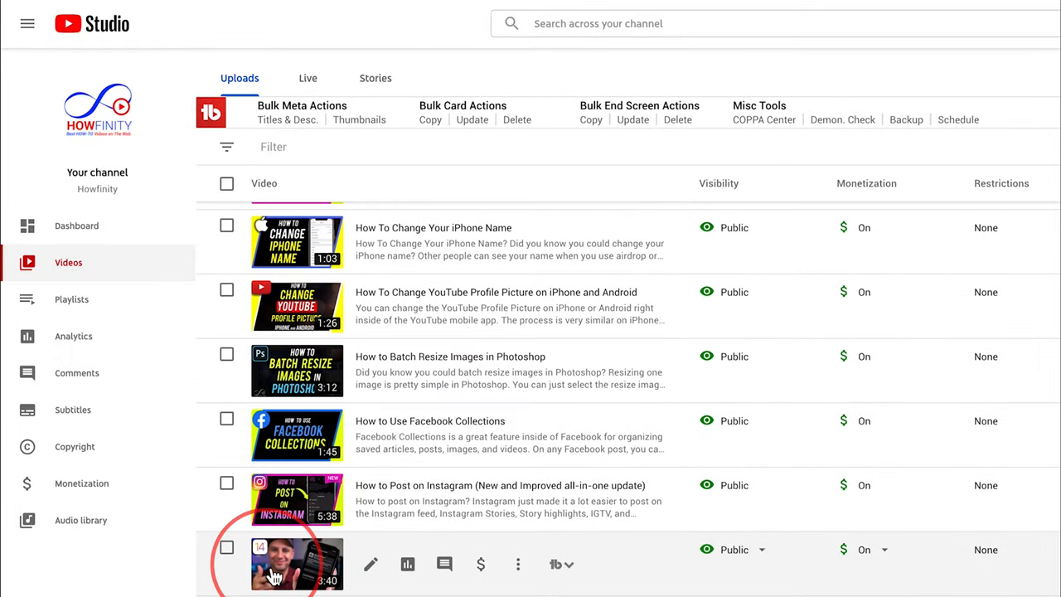
pyautogui.click(296, 564)
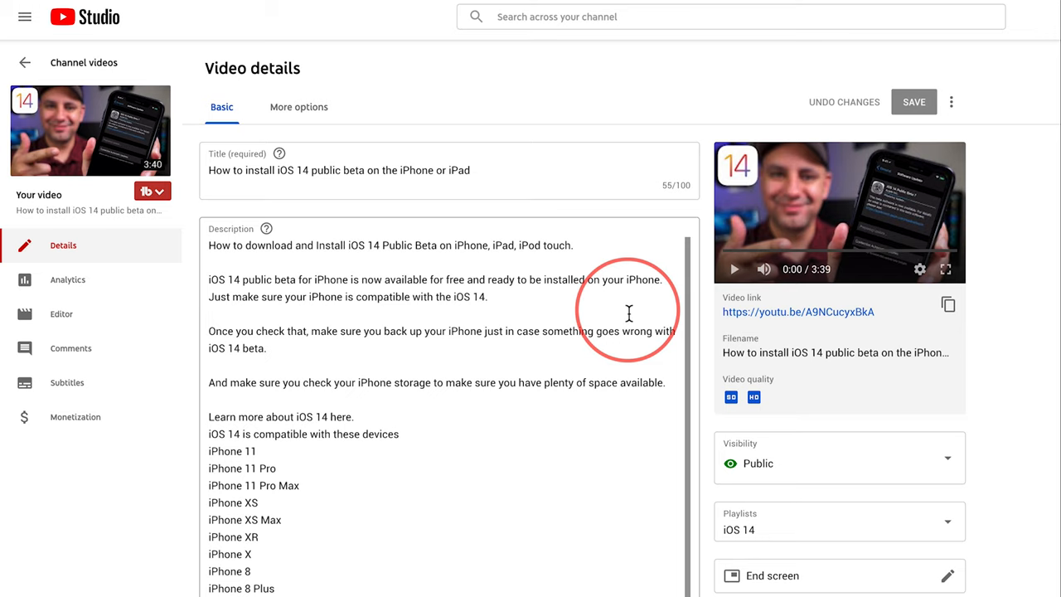
pyautogui.click(838, 463)
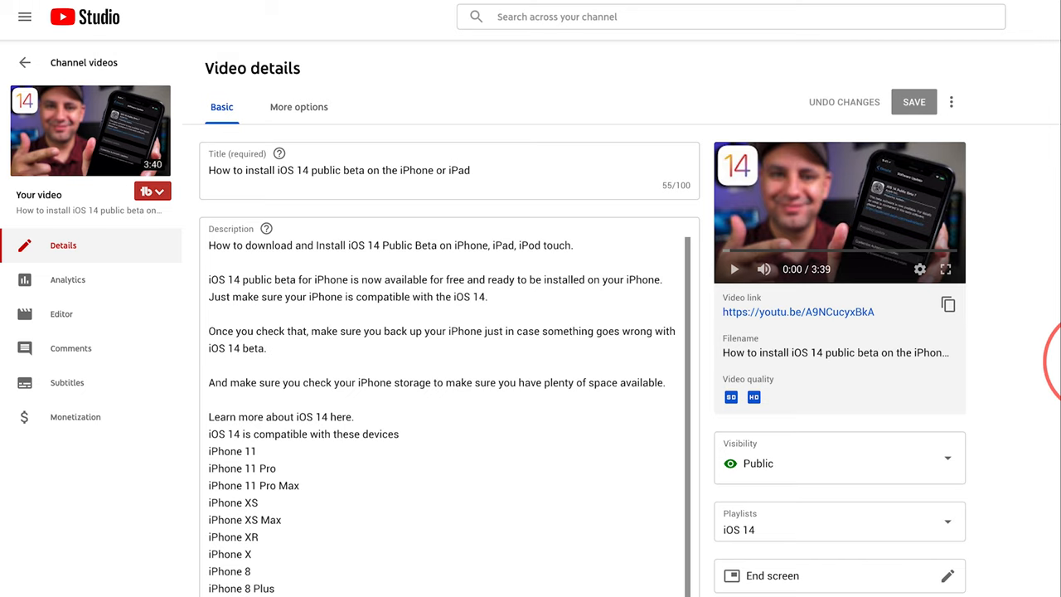
pyautogui.moveTo(61, 313)
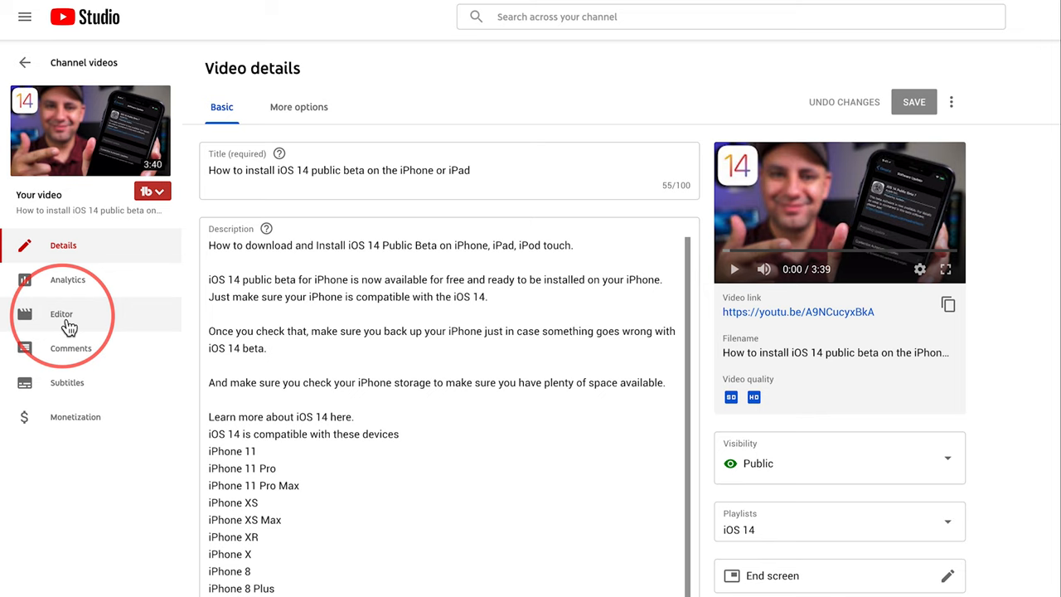
# Open the iOS 14 beta video in the Editor and start a Face blur.
pyautogui.click(61, 313)
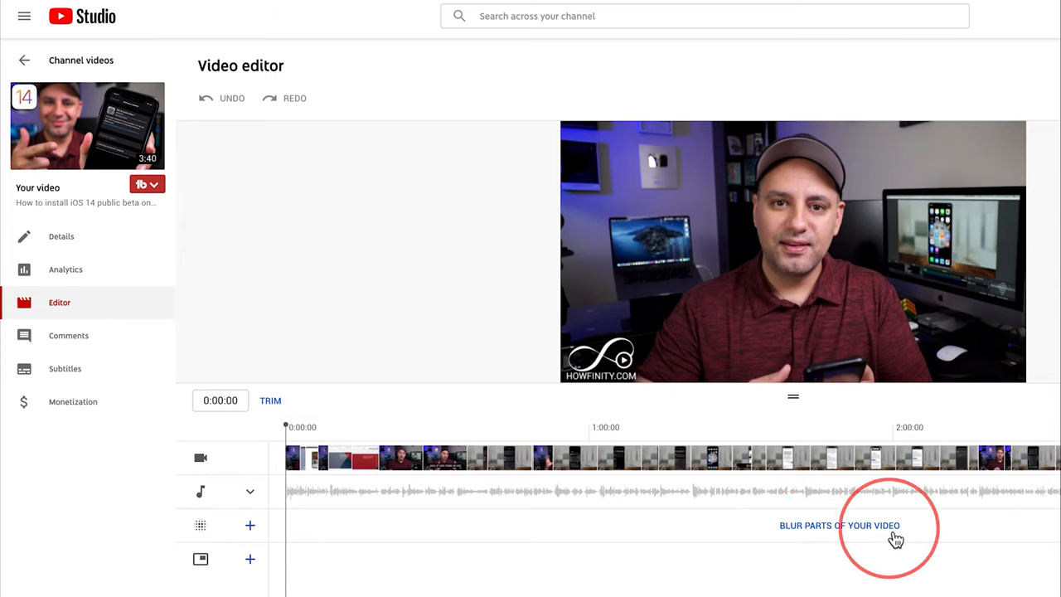
pyautogui.click(838, 525)
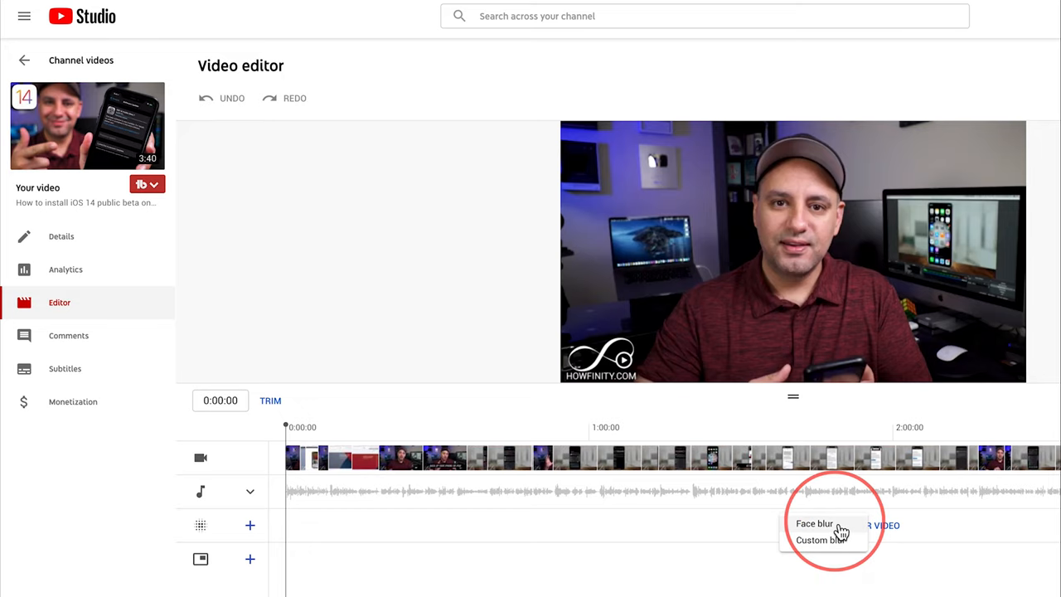
pyautogui.click(814, 523)
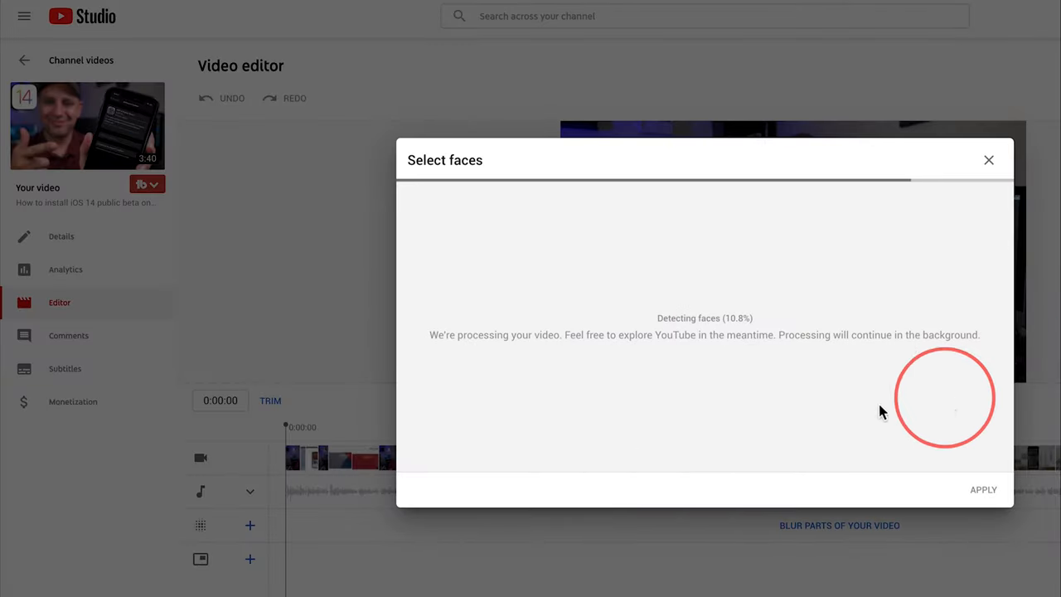
pyautogui.moveTo(730, 334)
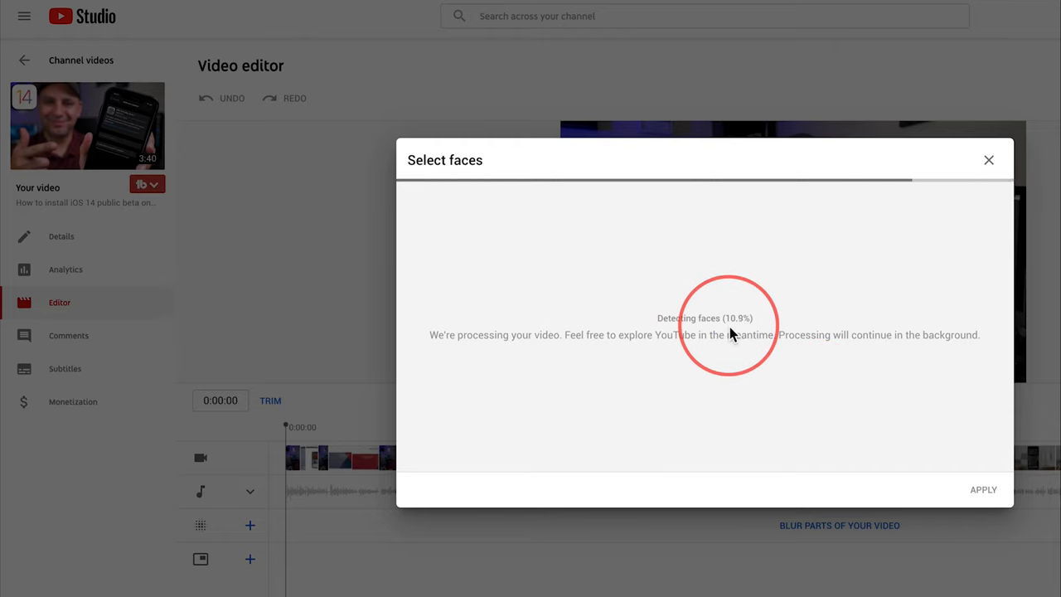
pyautogui.moveTo(708, 279)
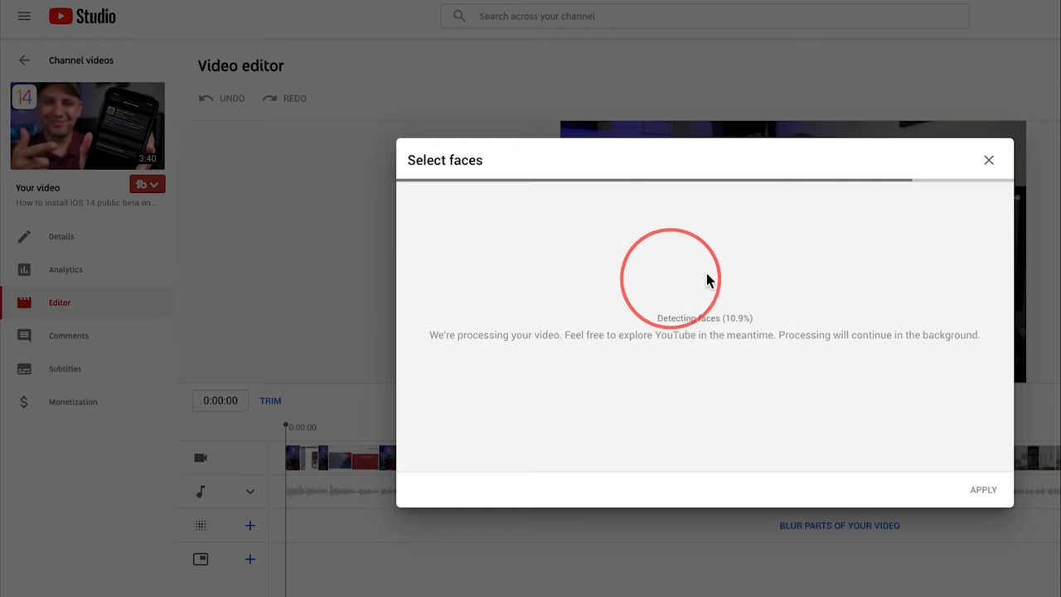
pyautogui.moveTo(840, 391)
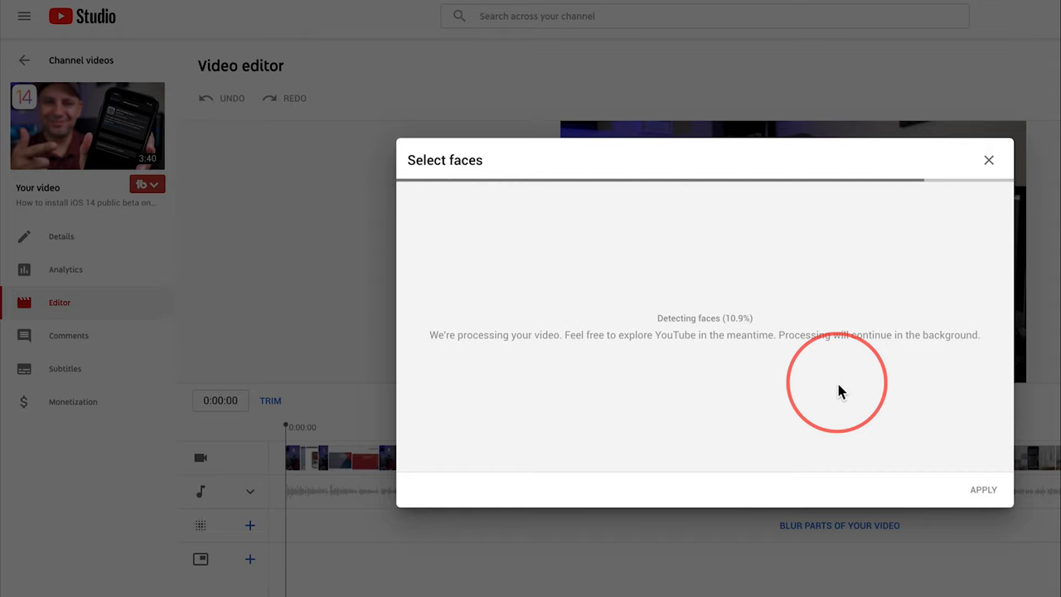
pyautogui.moveTo(812, 415)
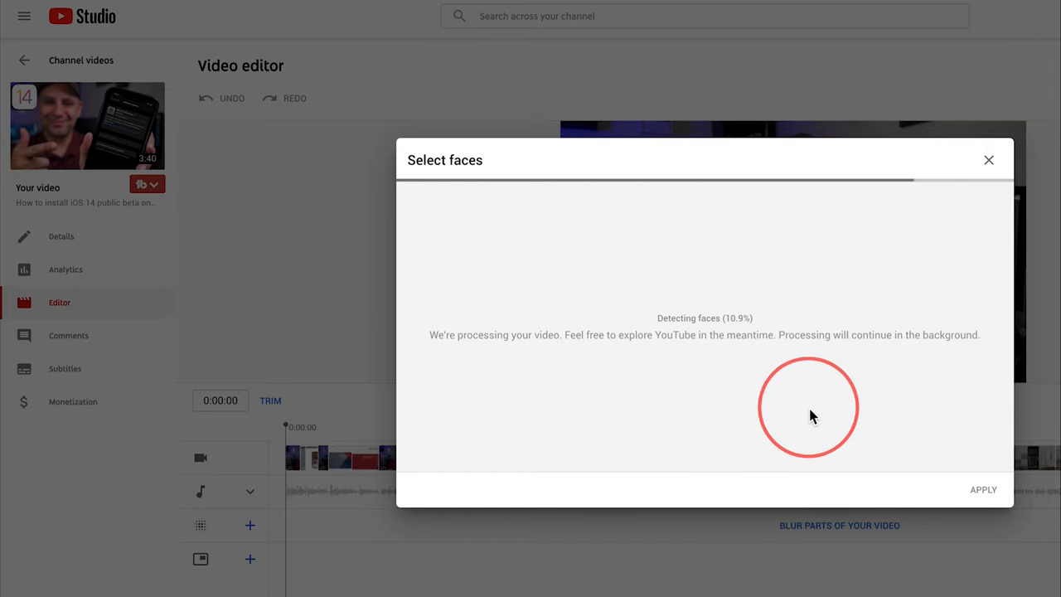
pyautogui.moveTo(748, 389)
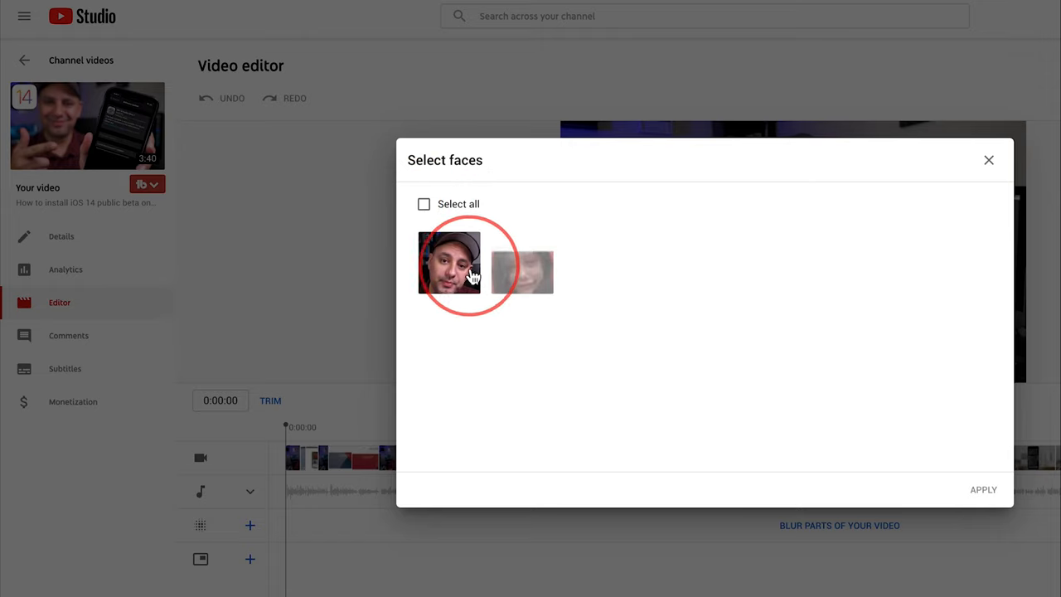
pyautogui.moveTo(476, 321)
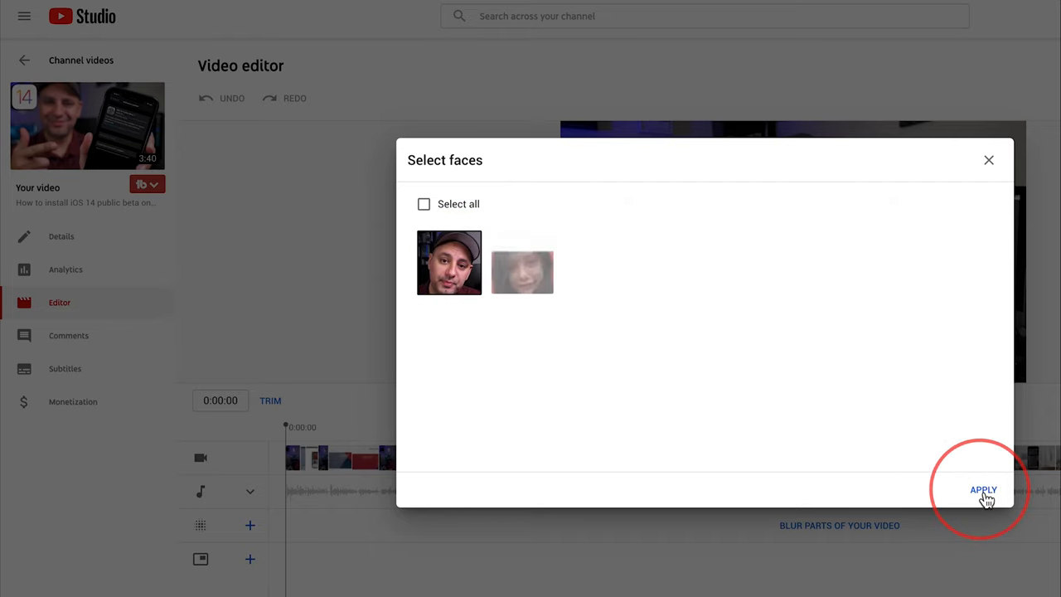
# Apply the face blur and resize the blur box to cover the presenter's head.
pyautogui.click(982, 489)
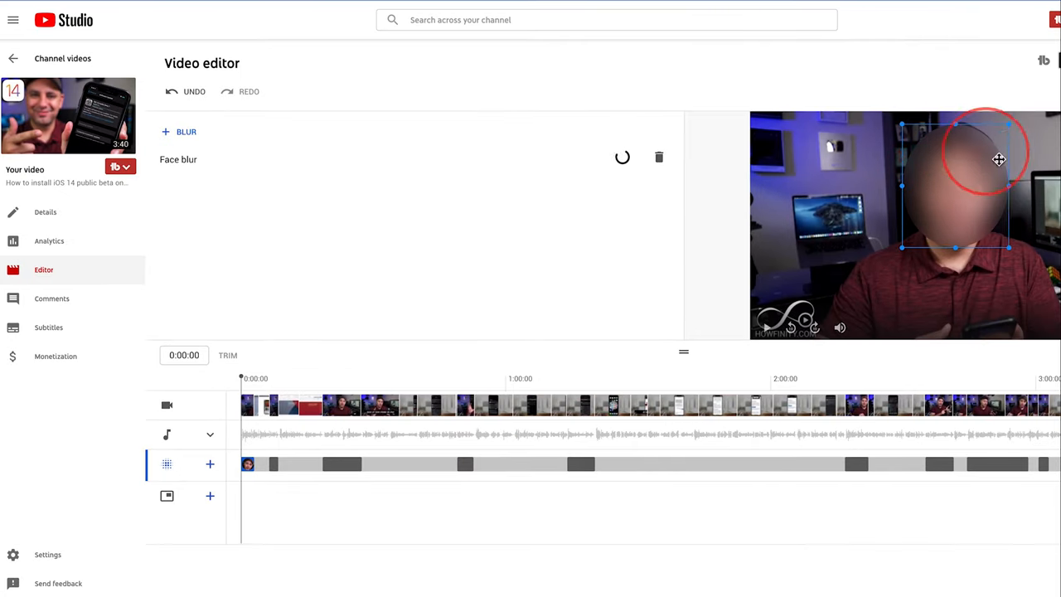
pyautogui.moveTo(998, 159); pyautogui.dragTo(976, 195)
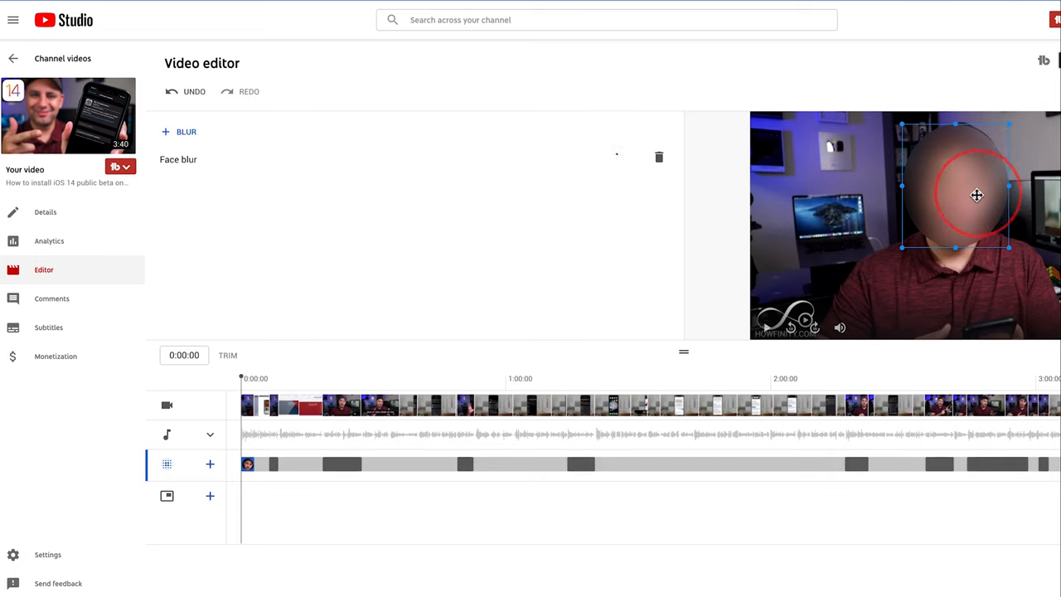
pyautogui.moveTo(975, 195); pyautogui.dragTo(905, 187)
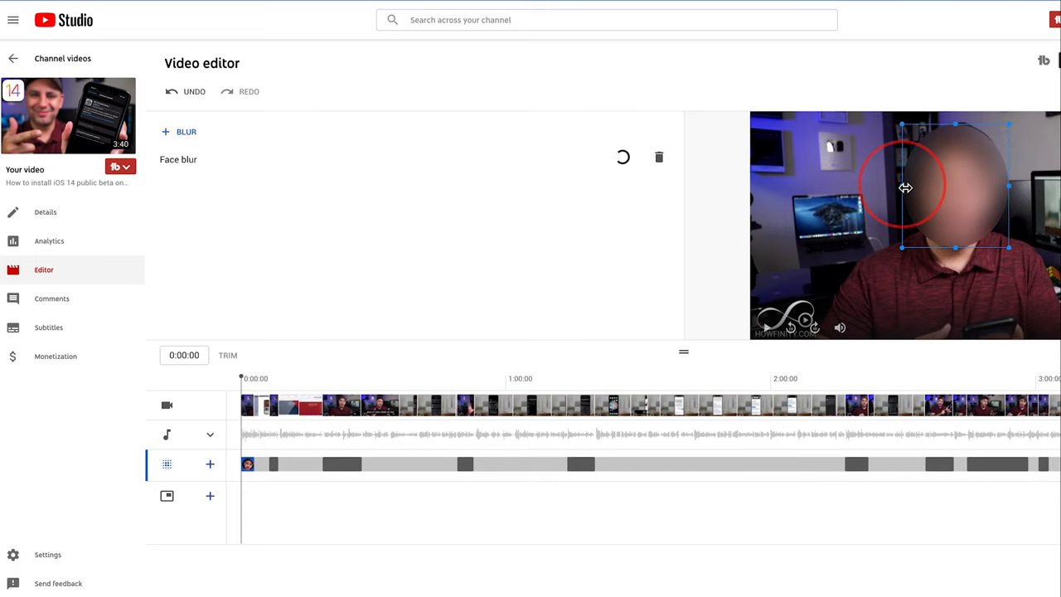
pyautogui.moveTo(905, 187); pyautogui.dragTo(857, 197)
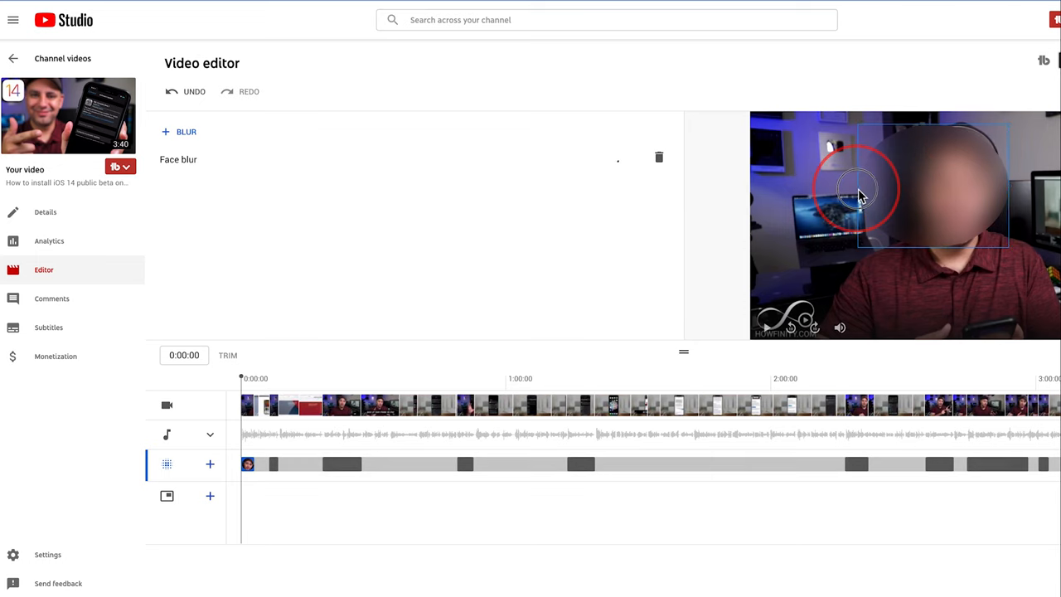
pyautogui.moveTo(858, 189); pyautogui.dragTo(907, 189)
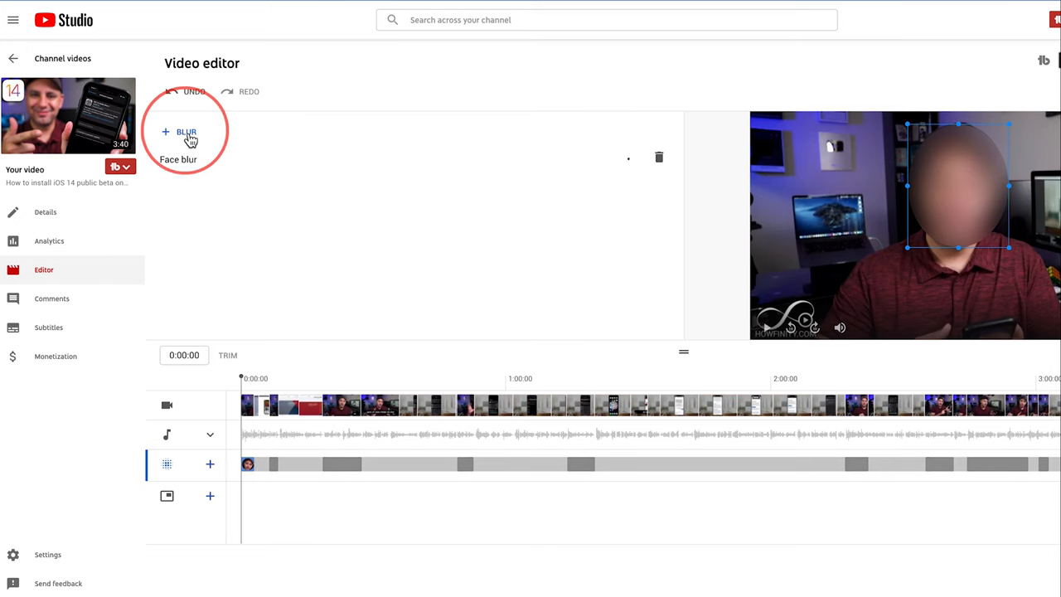
# Add an oval Custom blur over the laptop screen with Fix blur position.
pyautogui.click(186, 132)
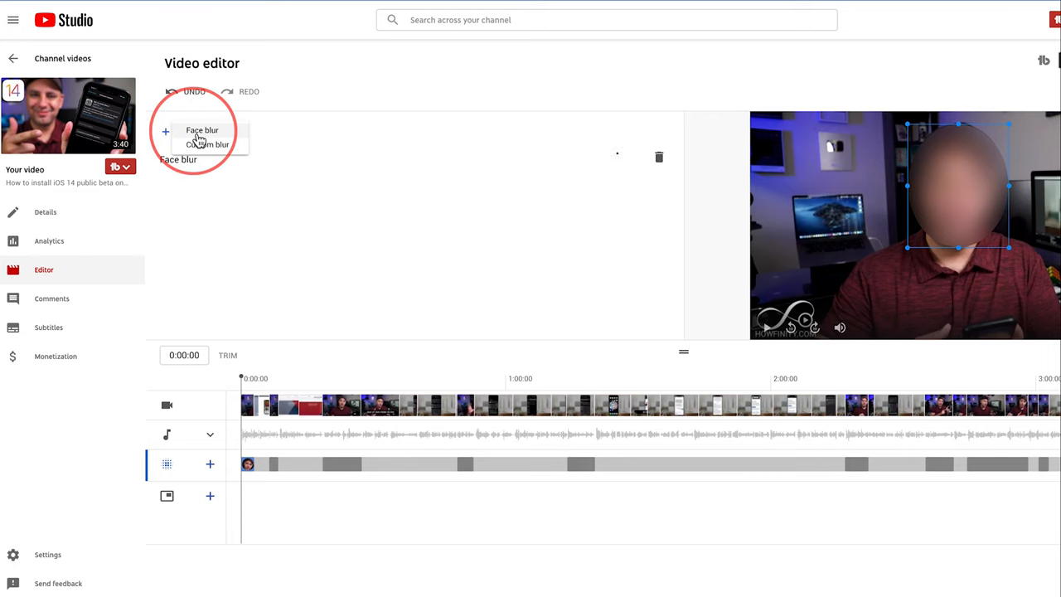
pyautogui.click(208, 144)
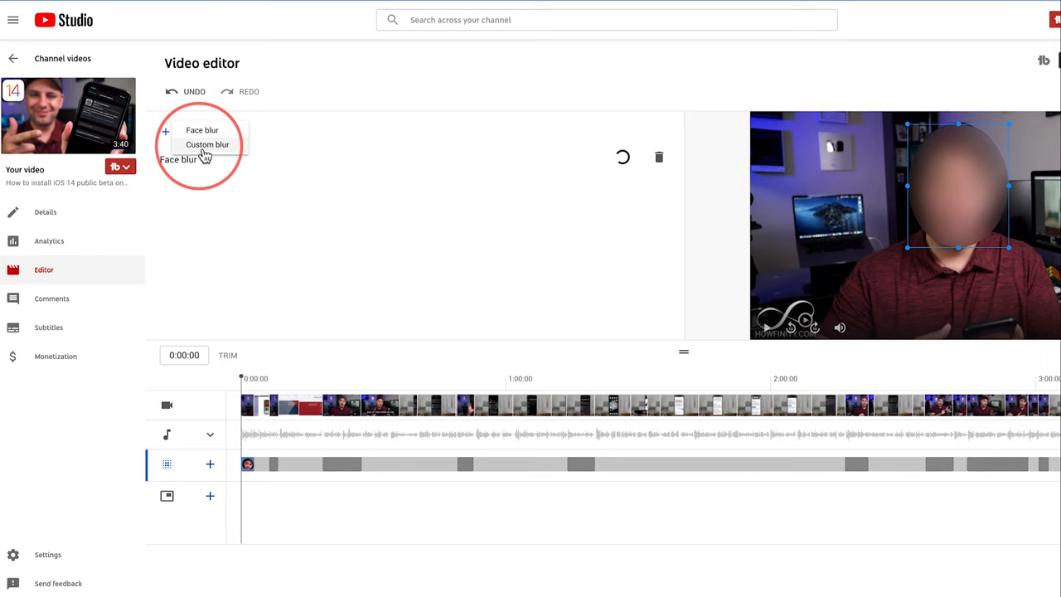
pyautogui.click(208, 144)
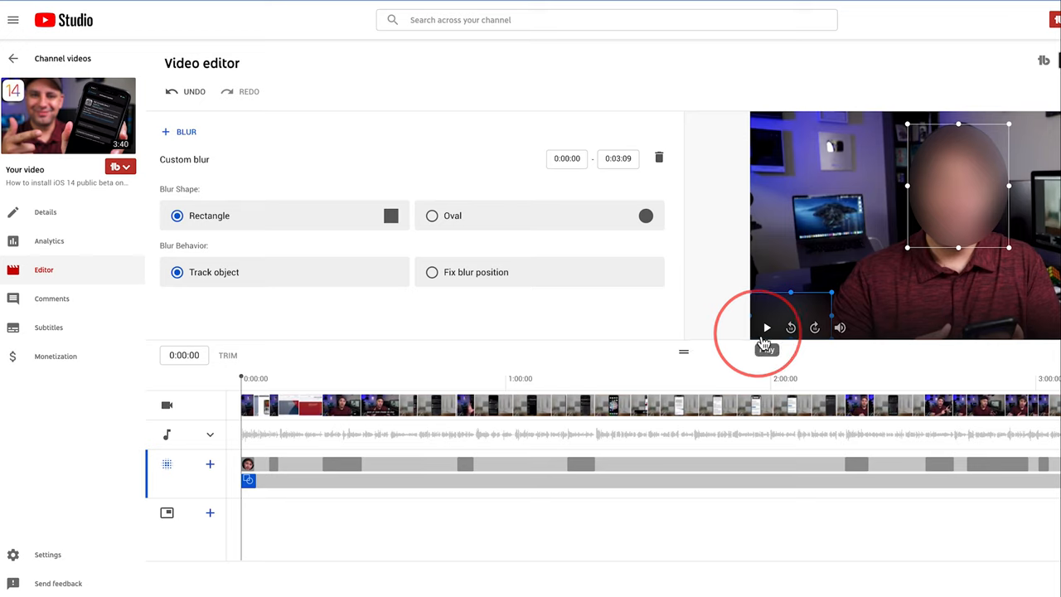
pyautogui.click(432, 215)
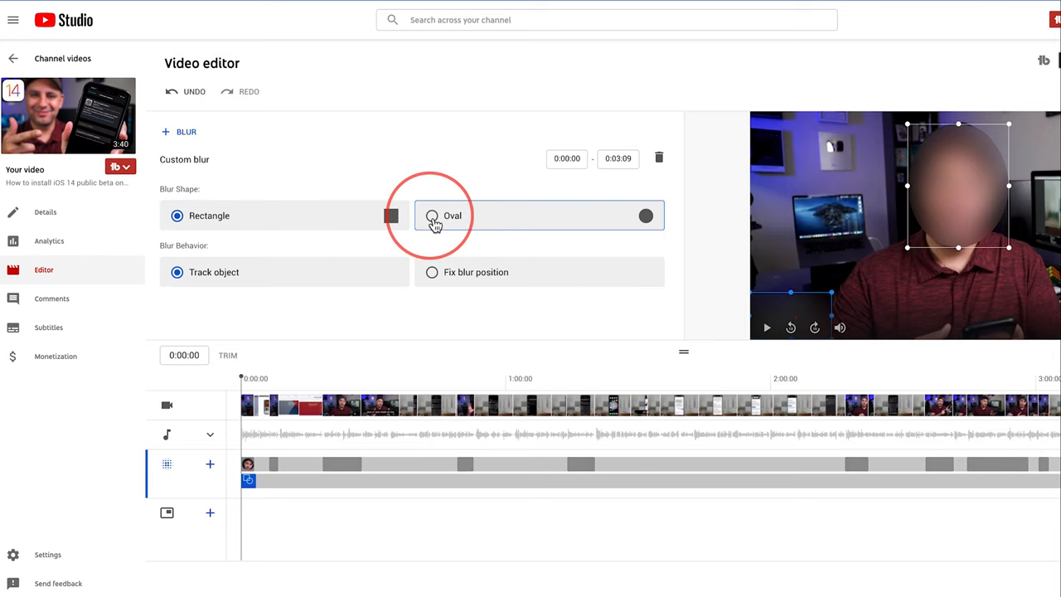
pyautogui.click(431, 215)
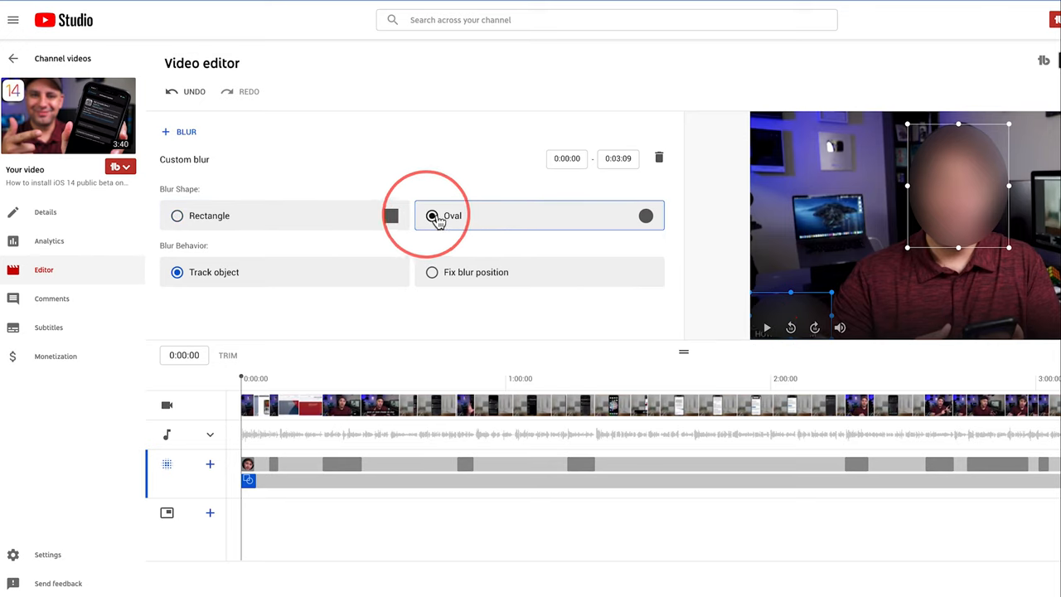
pyautogui.click(432, 215)
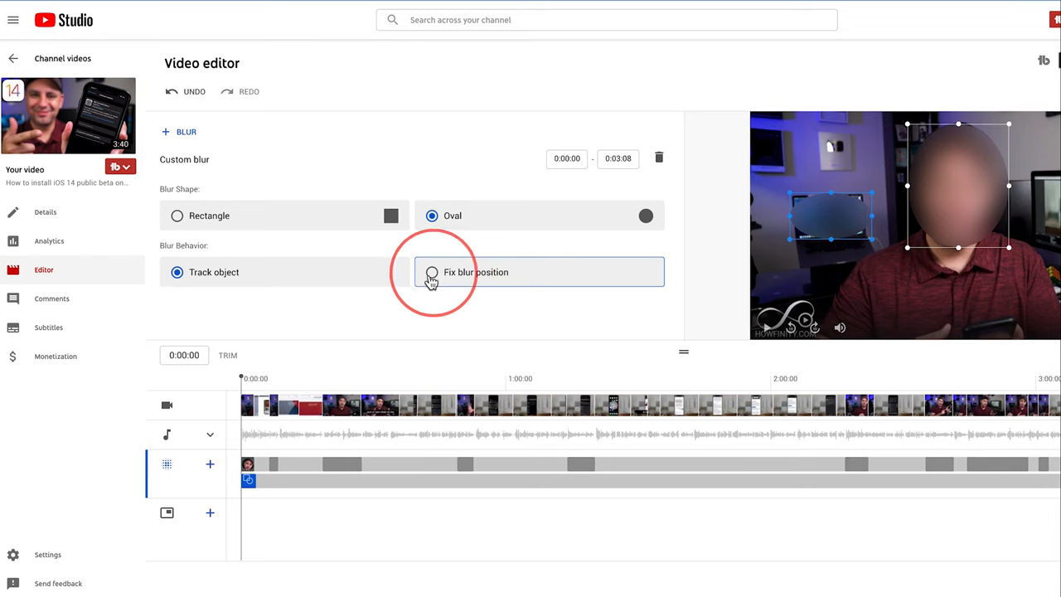
pyautogui.click(431, 271)
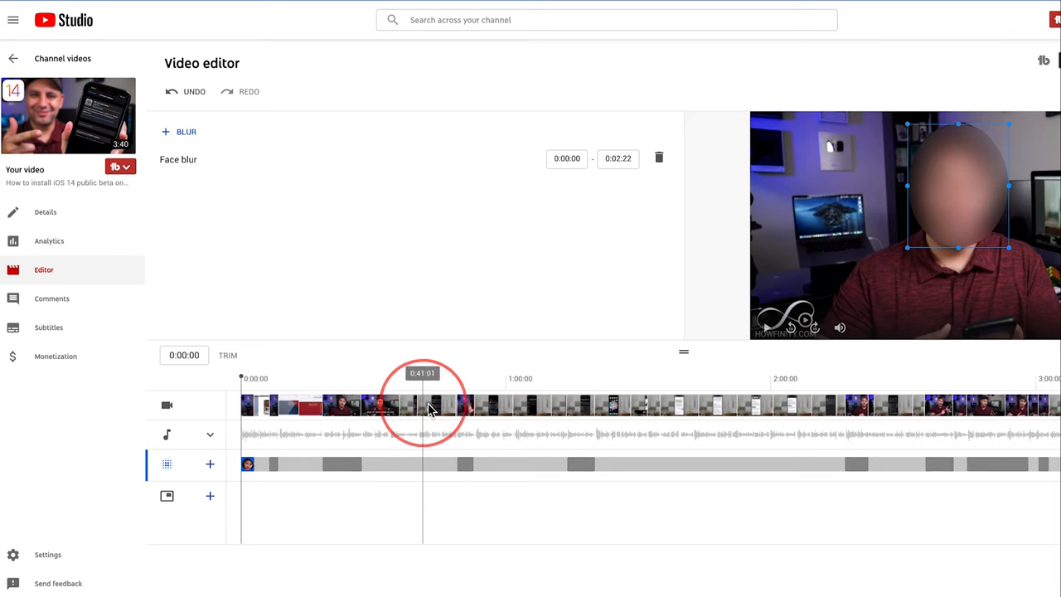
# Scrub the playhead to around 0:41 and later to check the face blur.
pyautogui.moveTo(423, 412); pyautogui.dragTo(644, 412)
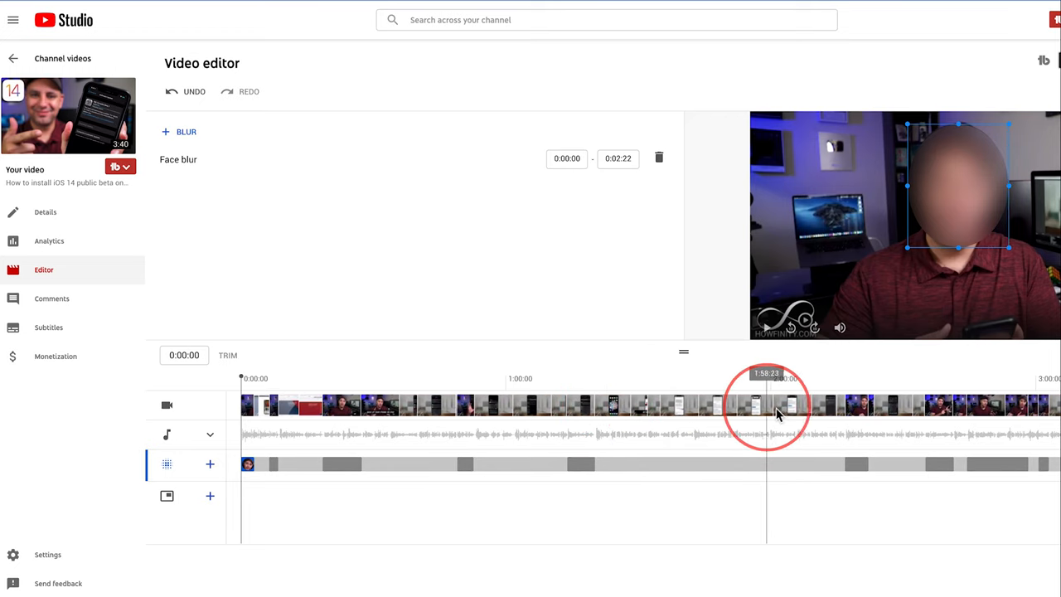
pyautogui.moveTo(766, 406); pyautogui.dragTo(918, 414)
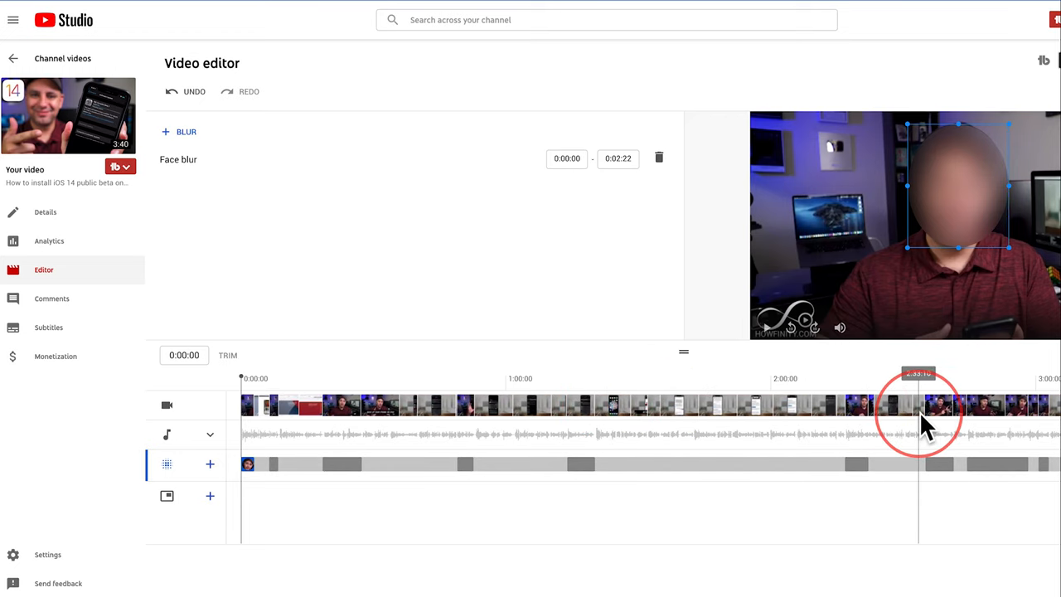